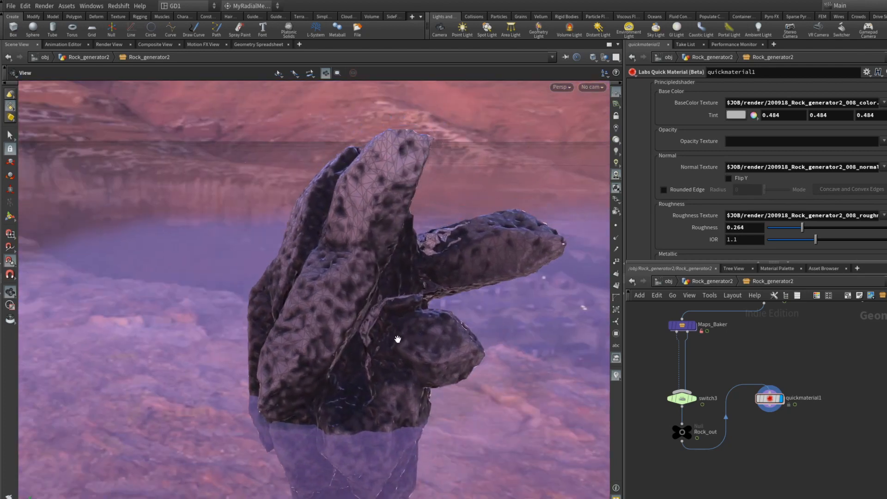
- Enable ProxyMesh on the rock generator's Controls node to show coloured proxy shapes
{"action": "left_click_drag", "start_coordinate": [398, 339], "coordinate": [435, 328]}
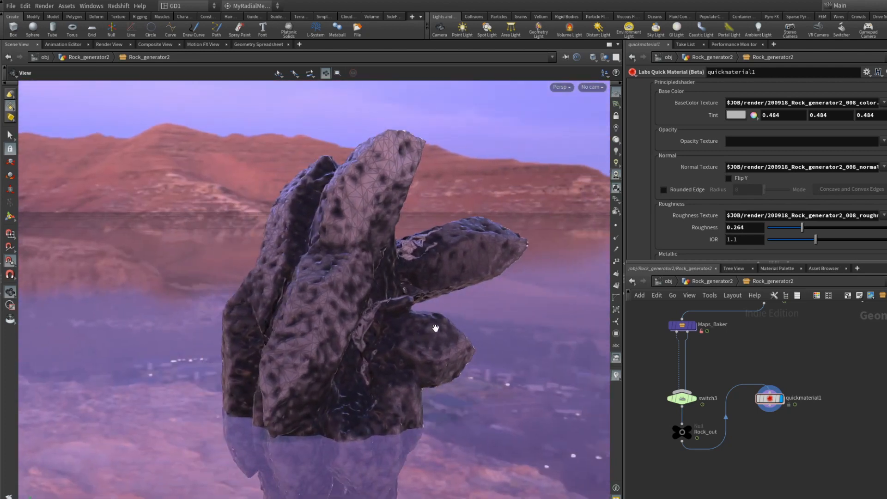
{"action": "left_click_drag", "start_coordinate": [436, 328], "coordinate": [455, 322]}
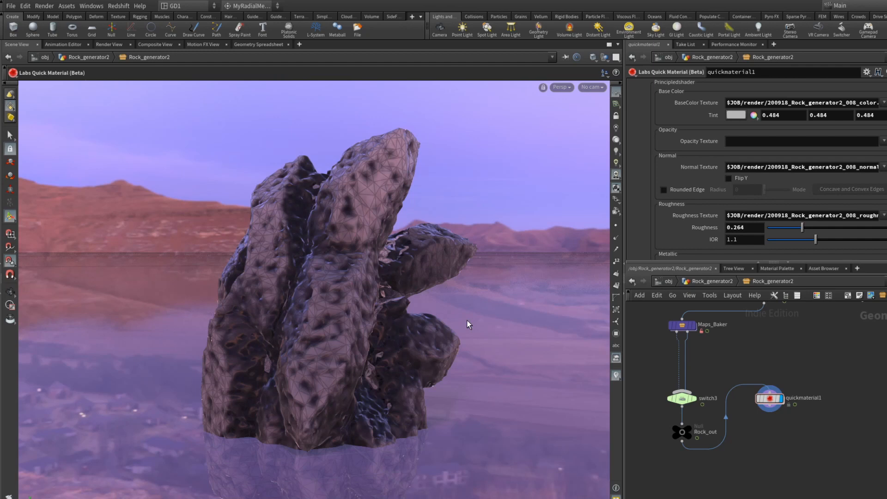
{"action": "mouse_move", "coordinate": [472, 320]}
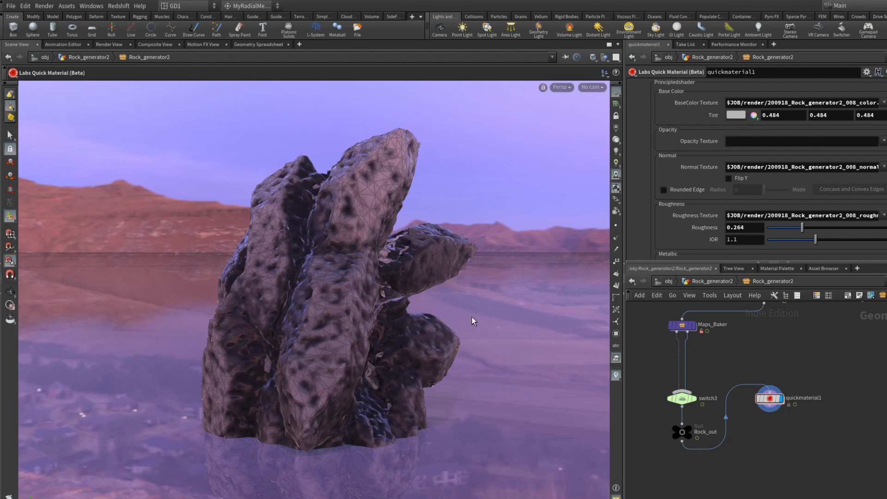
{"action": "mouse_move", "coordinate": [482, 323]}
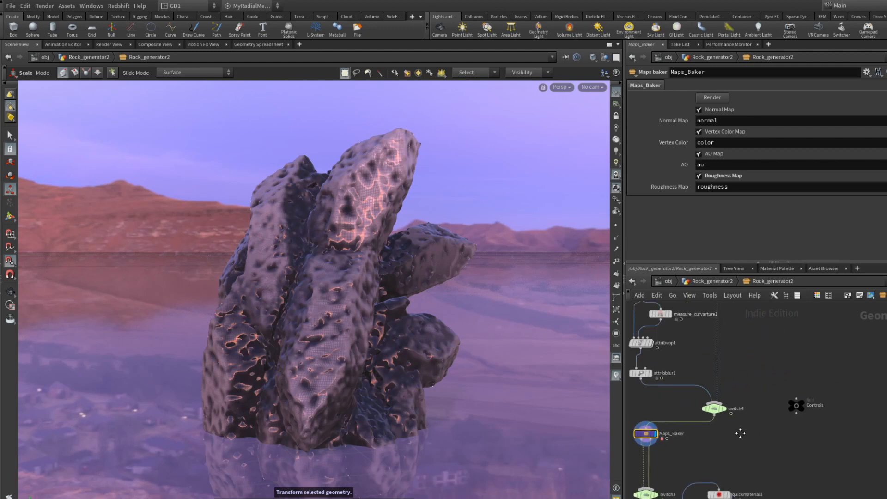
{"action": "left_click", "coordinate": [795, 406]}
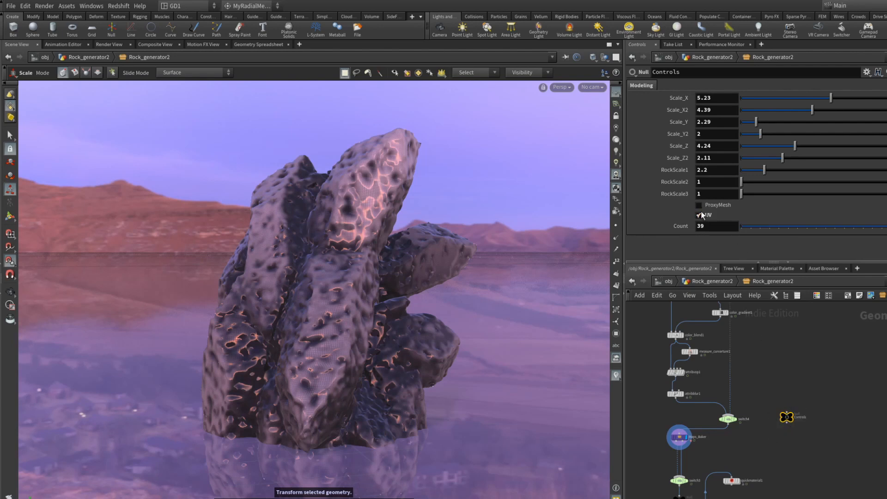
{"action": "left_click", "coordinate": [699, 205]}
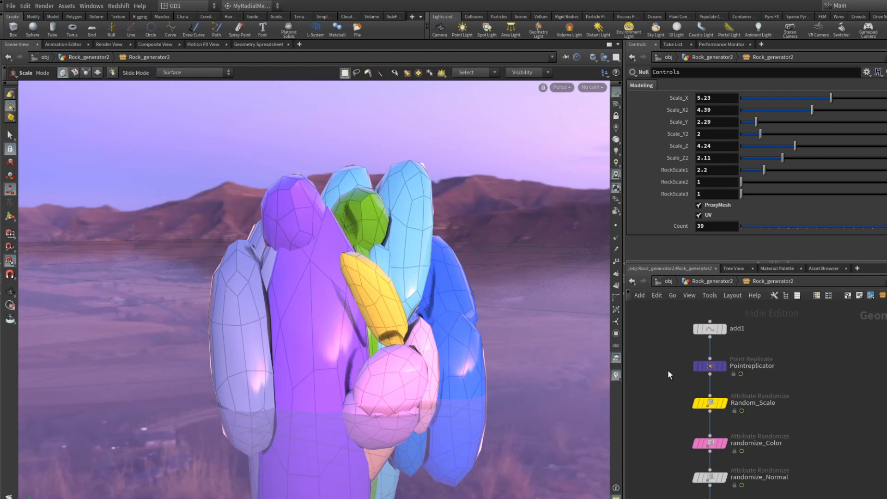
- Show the Pointreplicator's Box shape settings, sized about 5.16 × 2.26 × 4.06
{"action": "left_click", "coordinate": [709, 366]}
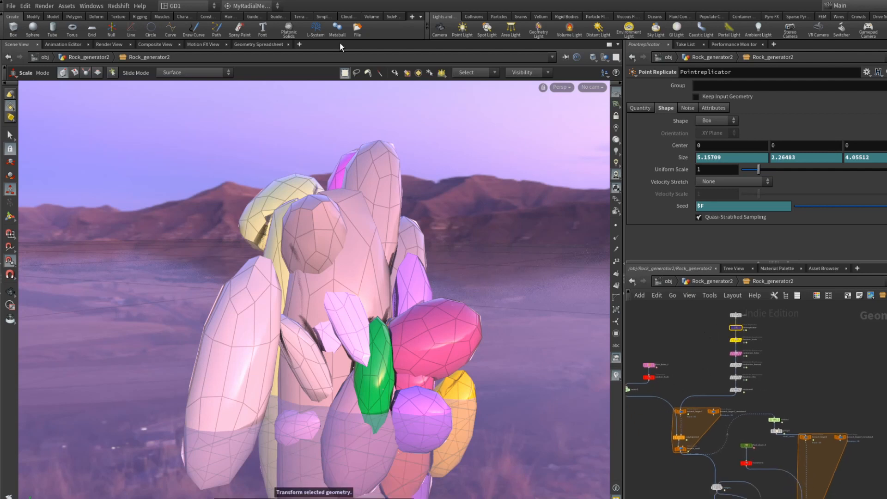
{"action": "mouse_move", "coordinate": [216, 16]}
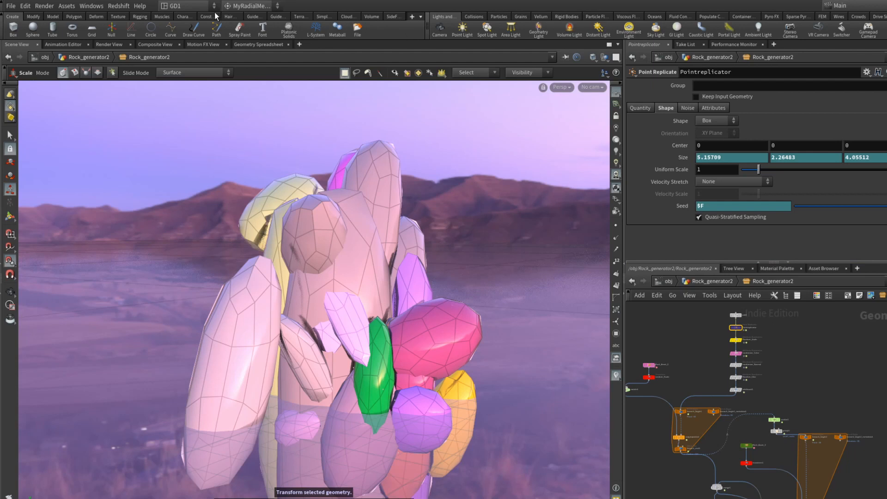
- Open the shelf set menu listing available shelf tabs, including SideFX Labs
{"action": "left_click", "coordinate": [412, 16]}
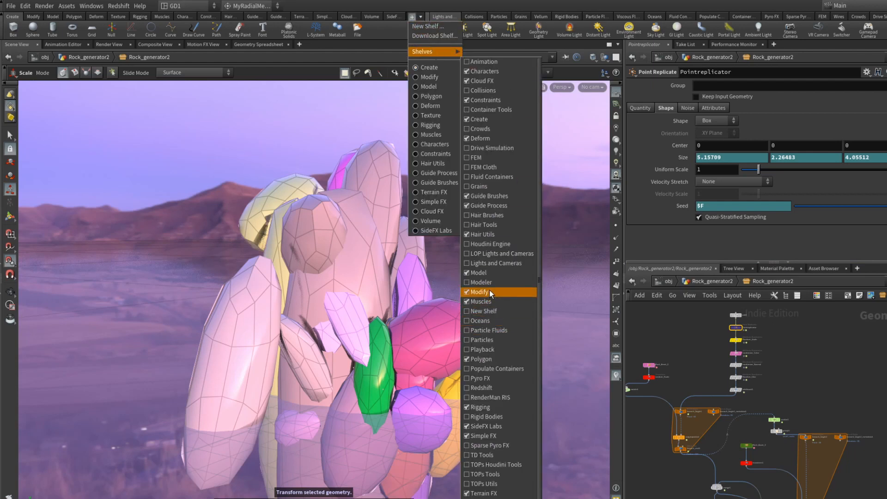
{"action": "mouse_move", "coordinate": [488, 387]}
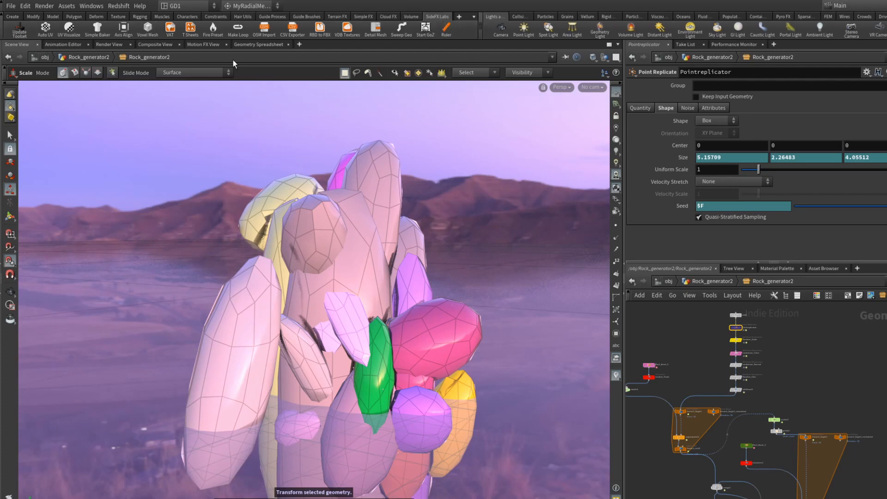
{"action": "mouse_move", "coordinate": [670, 277]}
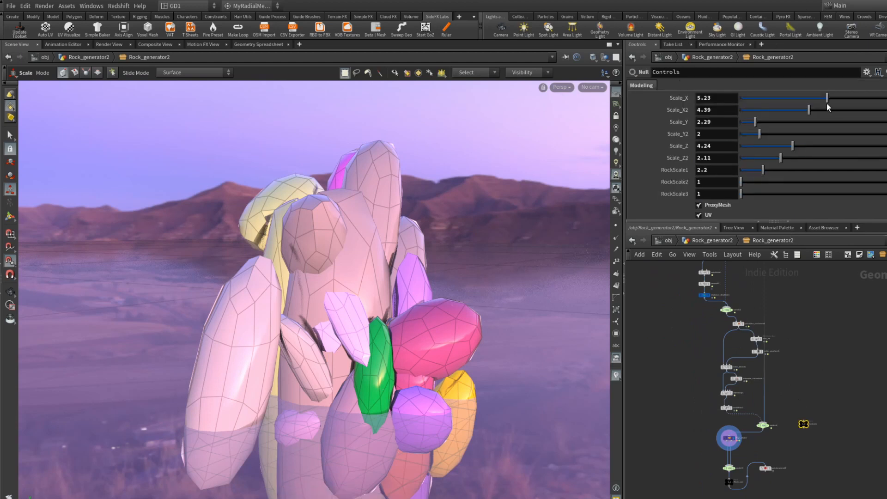
- Set Controls Scale_X 4.08, Scale_X2 5.06, taller Scale_Y, RockScale1 1.59, RockScale2 1.72
{"action": "left_click_drag", "start_coordinate": [827, 98], "coordinate": [808, 98]}
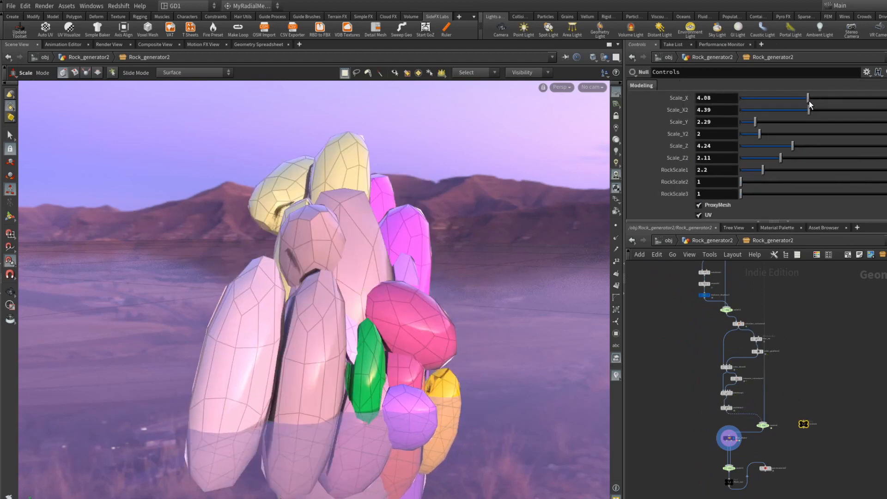
{"action": "left_click_drag", "start_coordinate": [790, 110], "coordinate": [803, 110]}
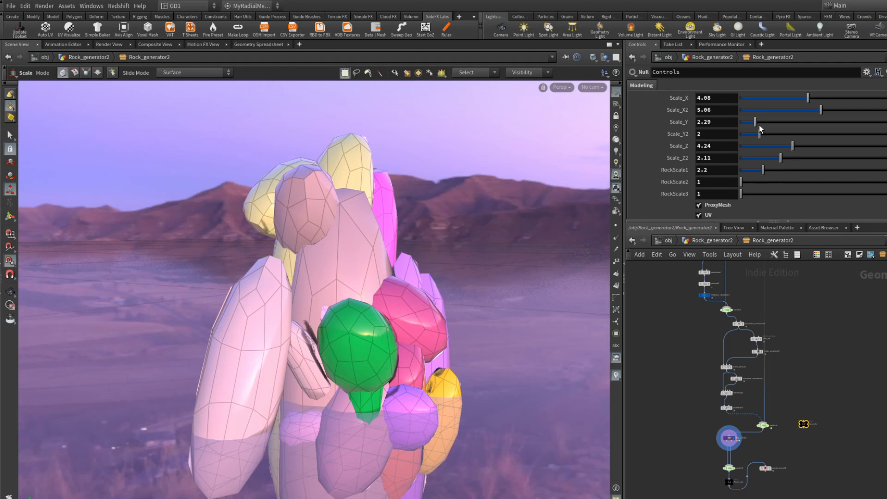
{"action": "left_click_drag", "start_coordinate": [755, 121], "coordinate": [775, 133]}
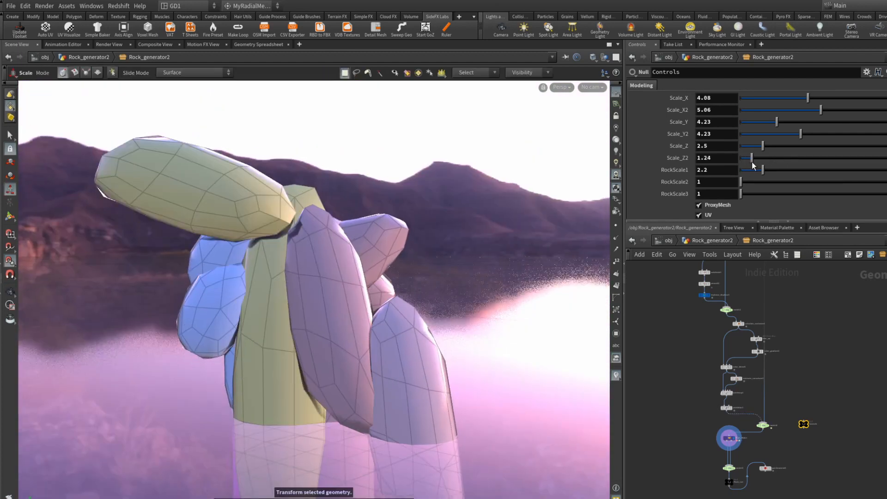
{"action": "left_click_drag", "start_coordinate": [755, 169], "coordinate": [750, 170]}
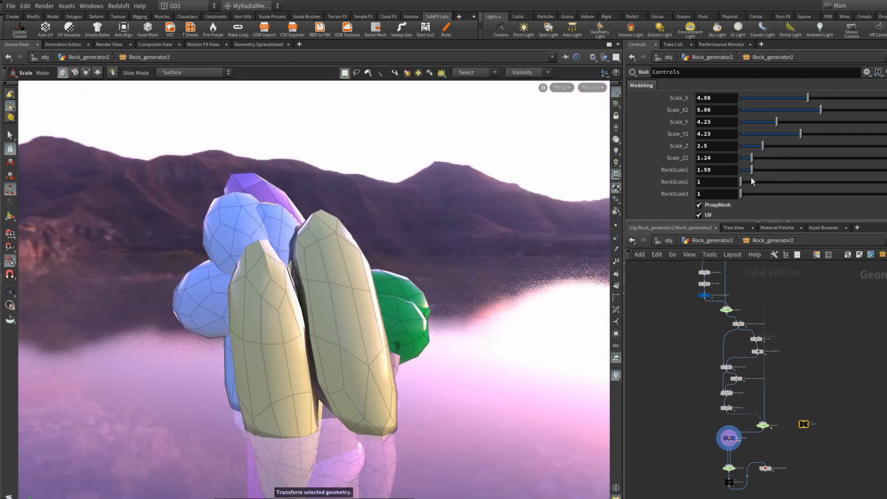
{"action": "left_click_drag", "start_coordinate": [740, 181], "coordinate": [755, 182]}
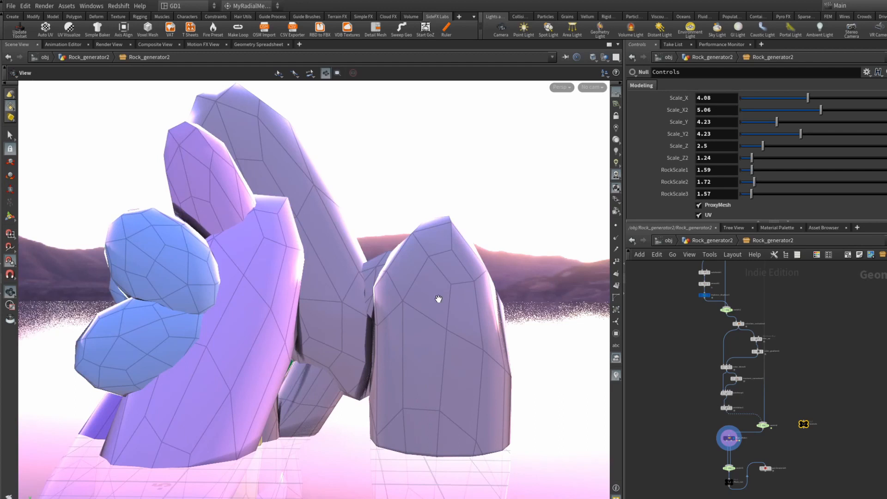
{"action": "left_click_drag", "start_coordinate": [438, 298], "coordinate": [390, 315]}
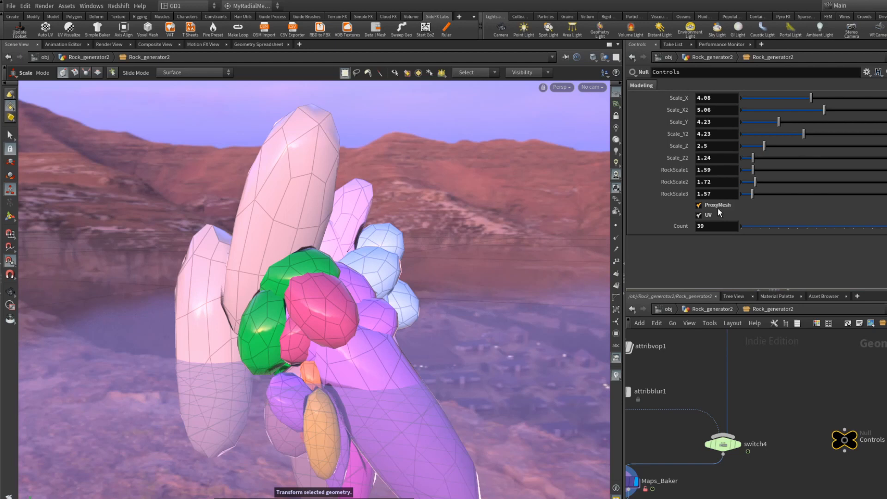
- Uncheck ProxyMesh on the Controls node to reveal the detailed triangulated rock
{"action": "left_click", "coordinate": [698, 205]}
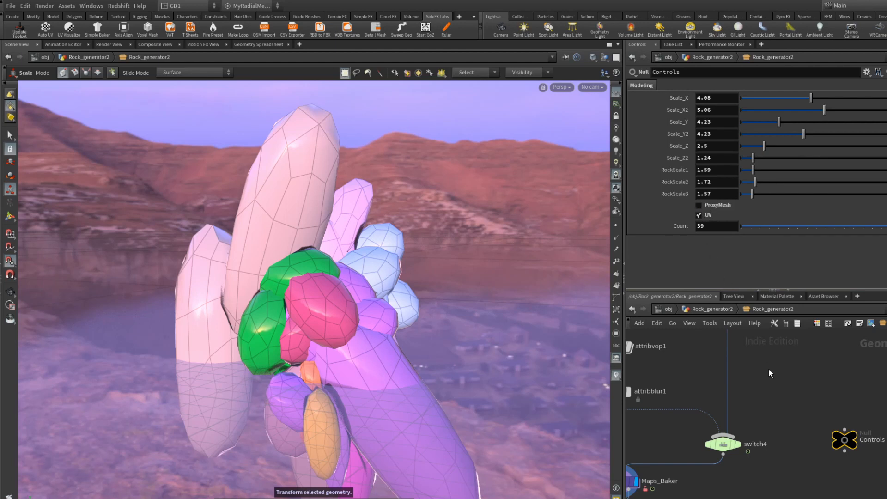
{"action": "mouse_move", "coordinate": [783, 386]}
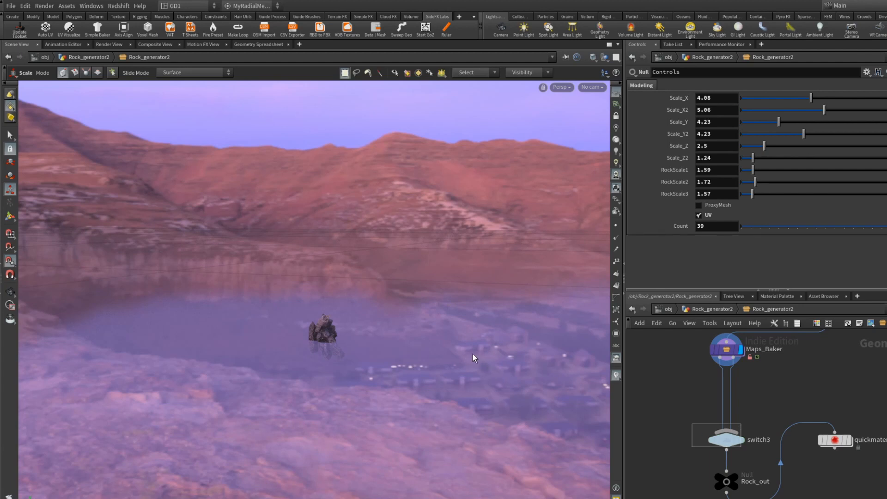
{"action": "mouse_move", "coordinate": [617, 387]}
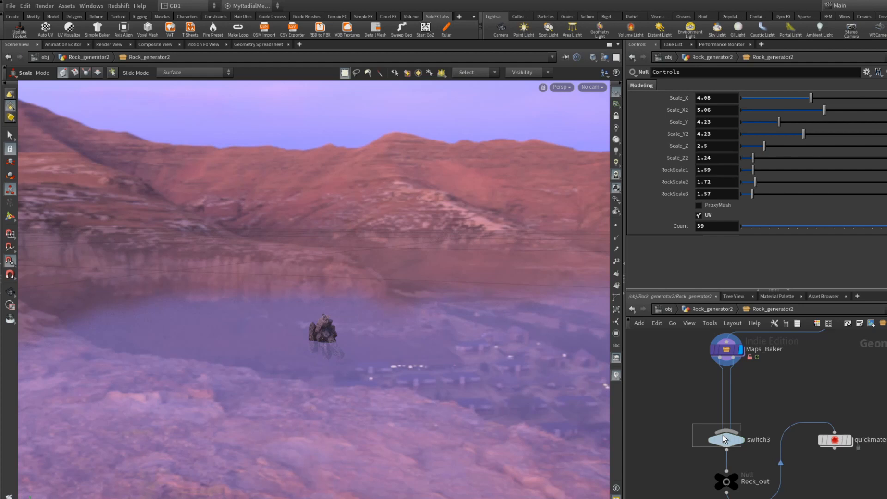
{"action": "mouse_move", "coordinate": [688, 431]}
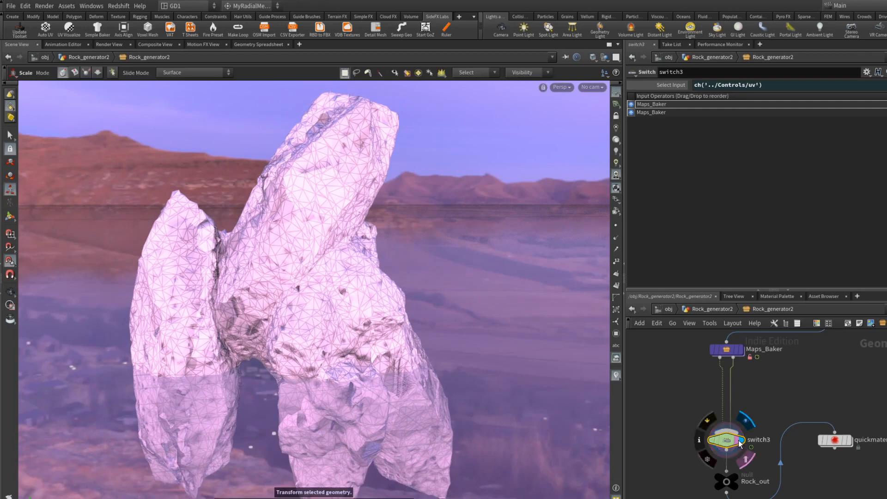
{"action": "mouse_move", "coordinate": [725, 443]}
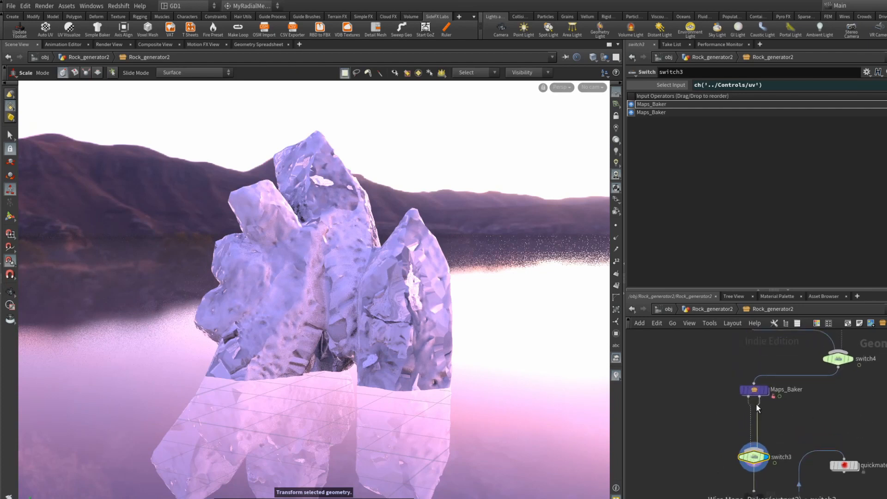
- Render the Maps_Baker to bake normal, vertex colour, AO and roughness maps
{"action": "left_click", "coordinate": [754, 388]}
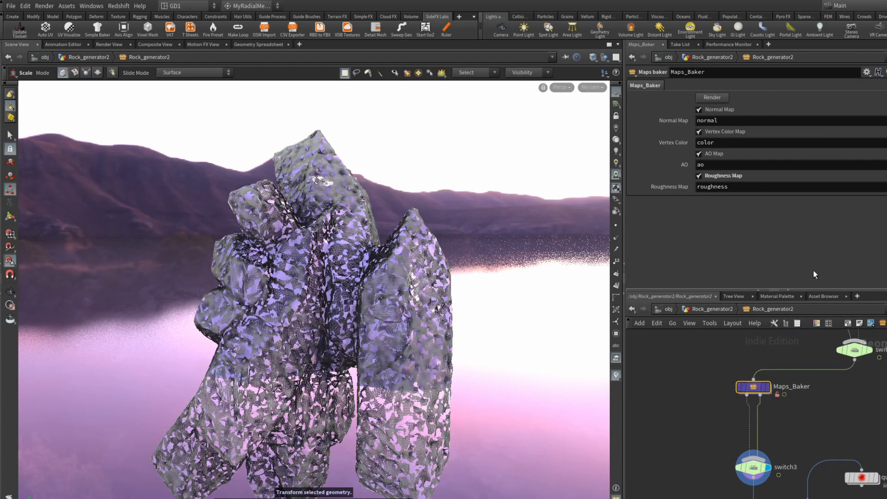
{"action": "mouse_move", "coordinate": [698, 113]}
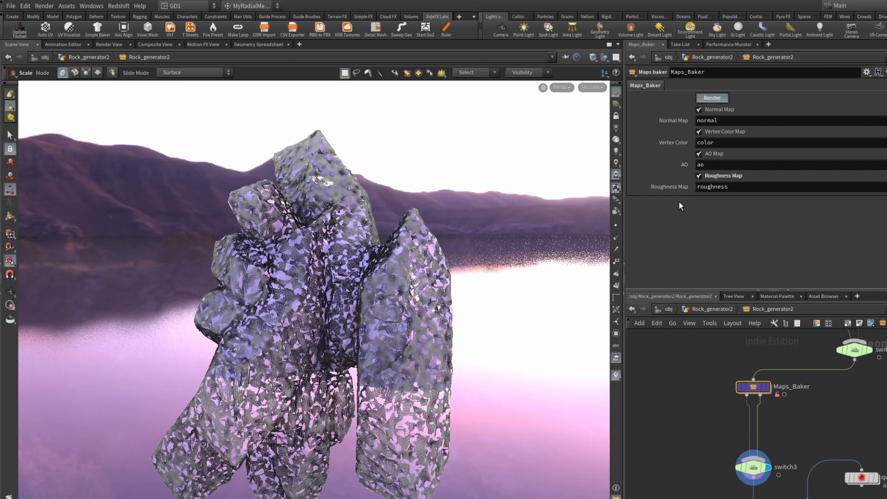
{"action": "left_click", "coordinate": [711, 98]}
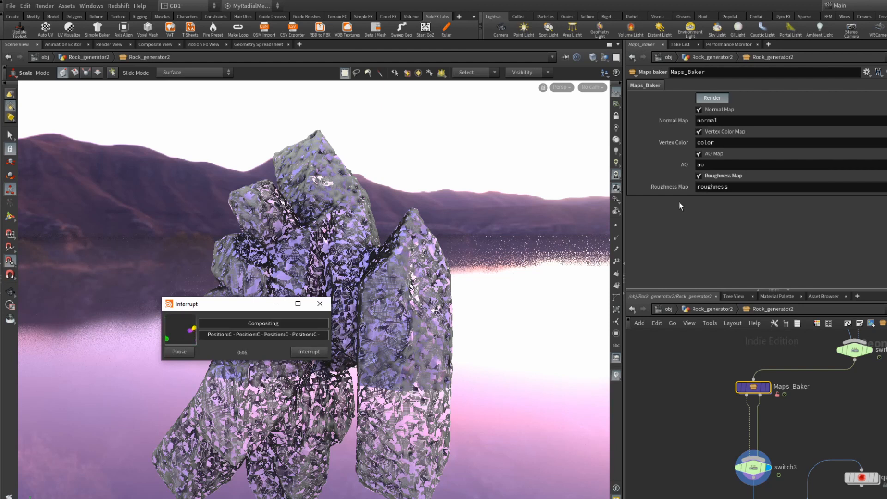
{"action": "mouse_move", "coordinate": [616, 296]}
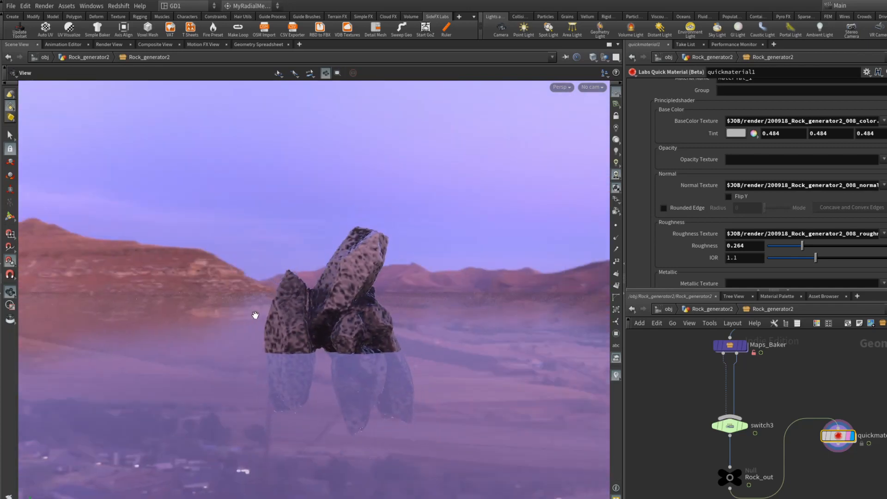
- Orbit around the rock to inspect its baked colour, normal and roughness textures
{"action": "left_click_drag", "start_coordinate": [255, 314], "coordinate": [333, 313]}
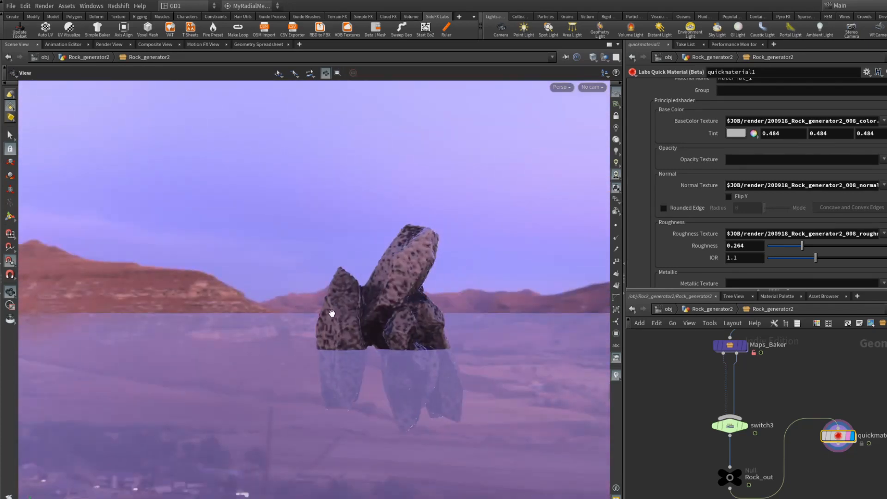
{"action": "left_click_drag", "start_coordinate": [332, 313], "coordinate": [406, 306]}
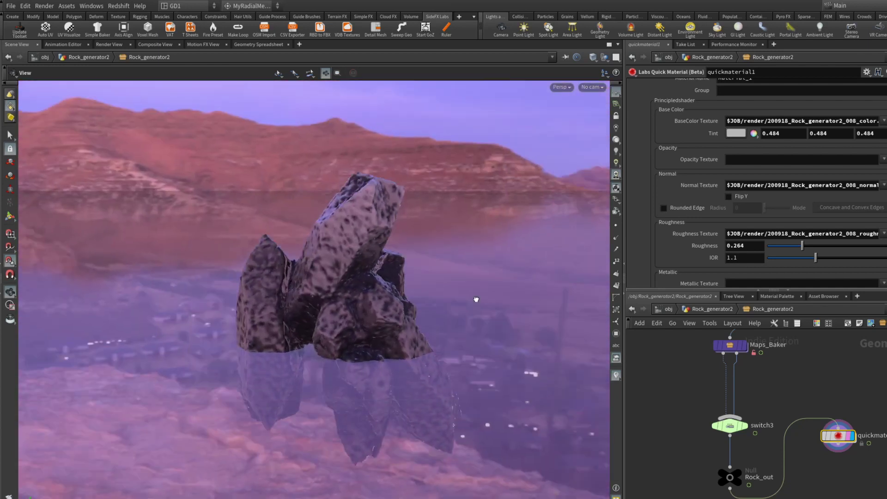
{"action": "left_click_drag", "start_coordinate": [476, 299], "coordinate": [365, 280]}
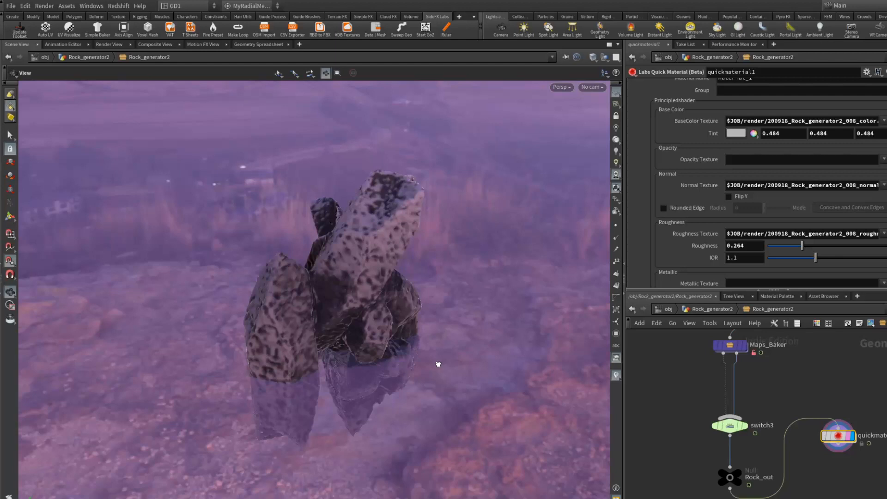
{"action": "left_click_drag", "start_coordinate": [437, 363], "coordinate": [540, 325]}
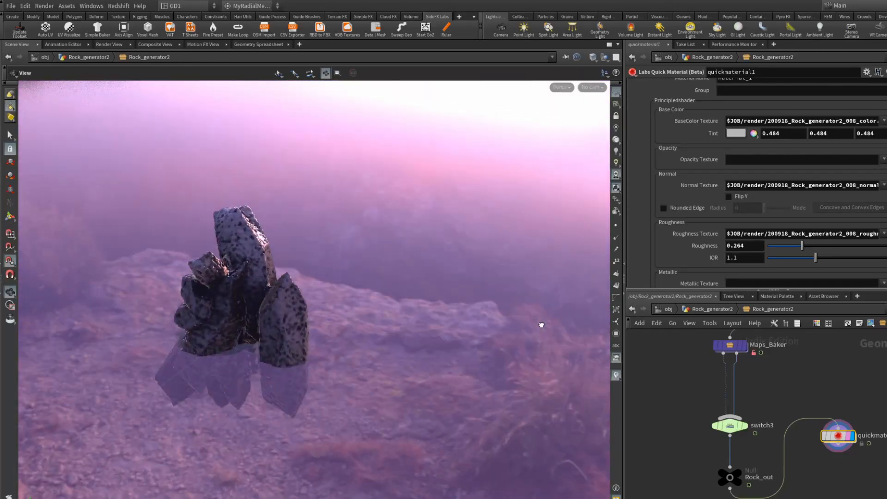
{"action": "left_click_drag", "start_coordinate": [540, 325], "coordinate": [341, 297]}
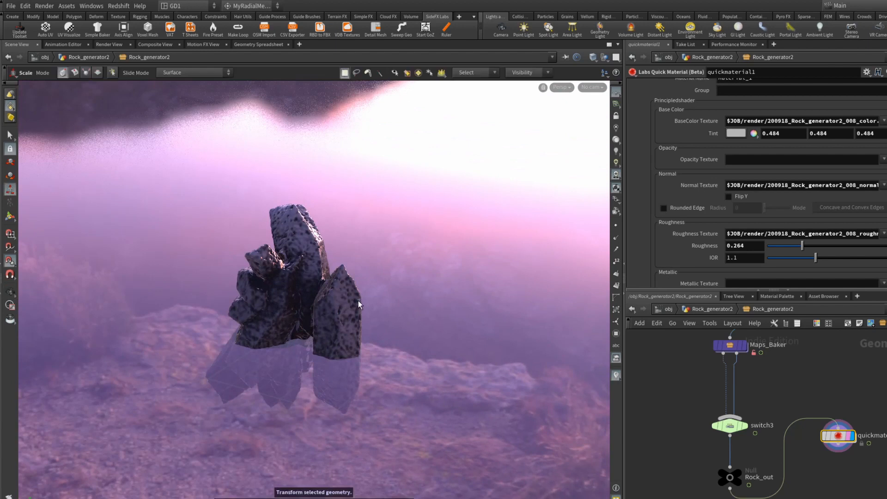
{"action": "mouse_move", "coordinate": [317, 290]}
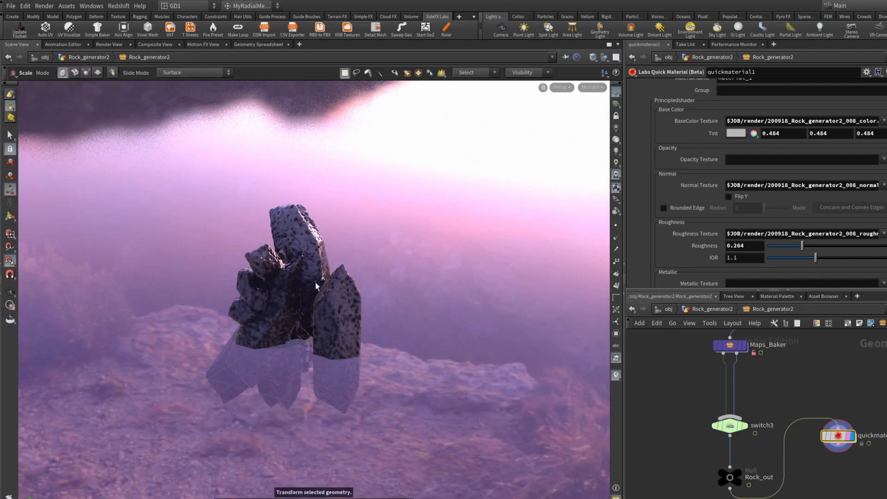